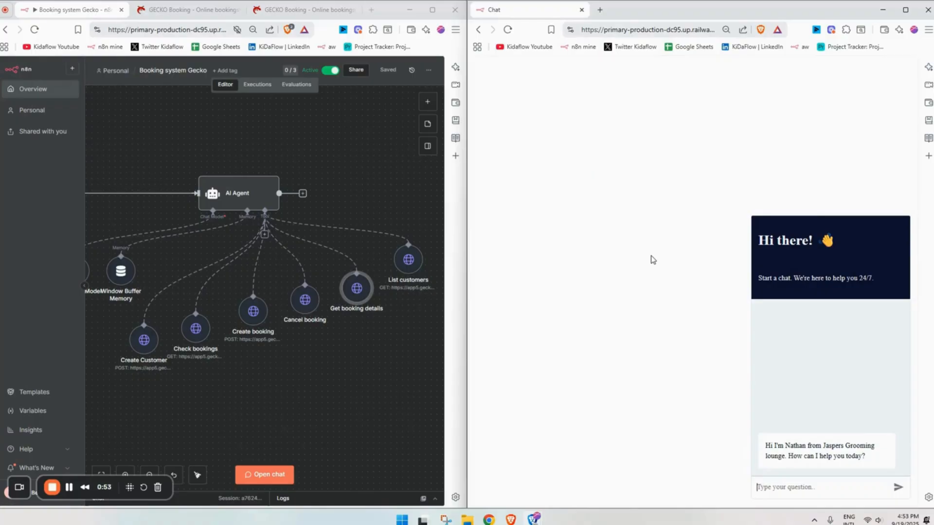
# Bring up GECKO Booking's customer register, currently listing 12 customers
pyautogui.click(185, 10)
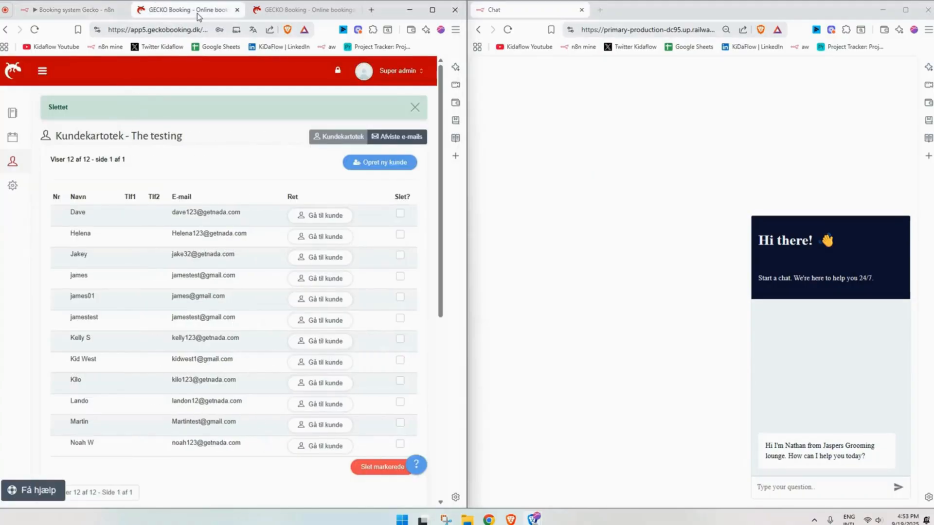
pyautogui.moveTo(268, 465)
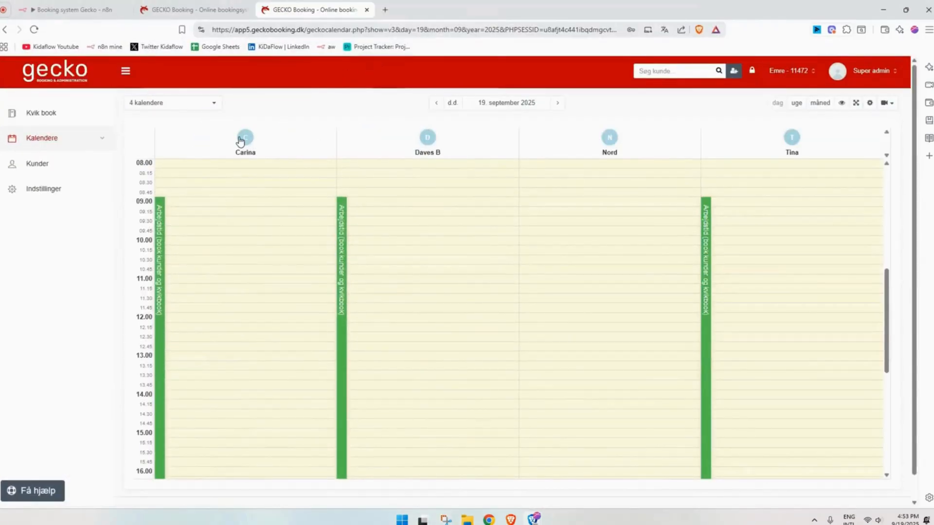
pyautogui.moveTo(521, 383)
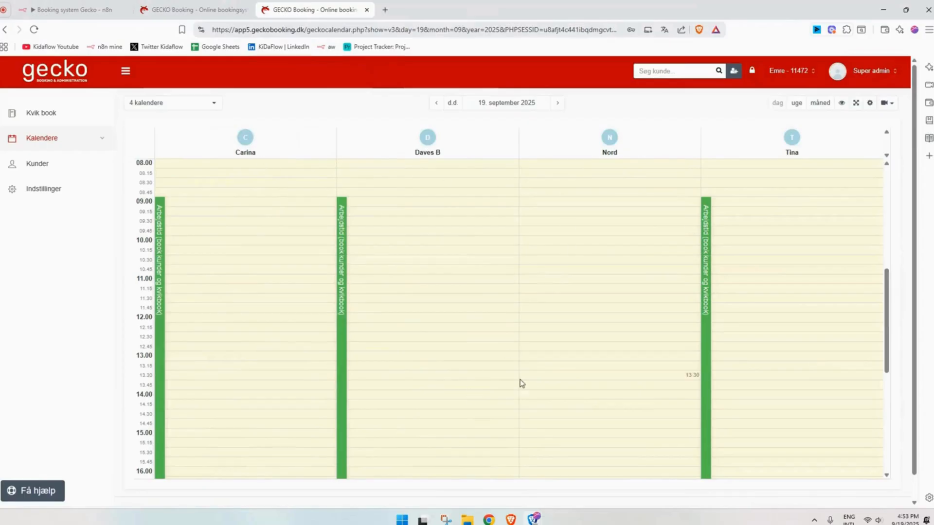
pyautogui.moveTo(237, 190)
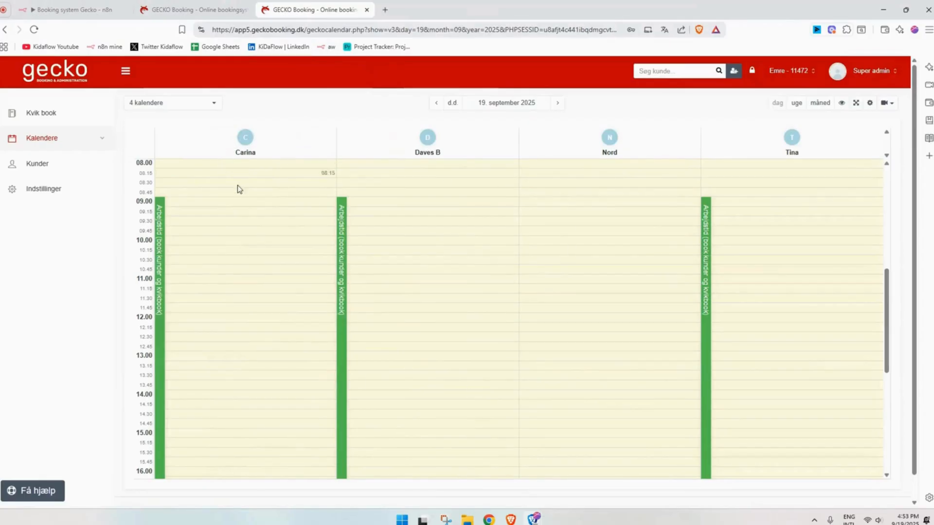
pyautogui.moveTo(685, 5)
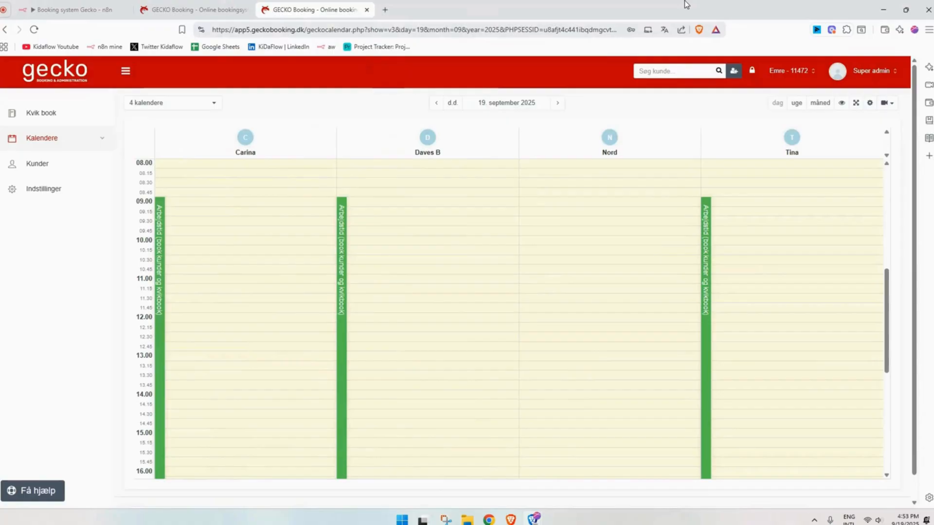
pyautogui.moveTo(291, 116)
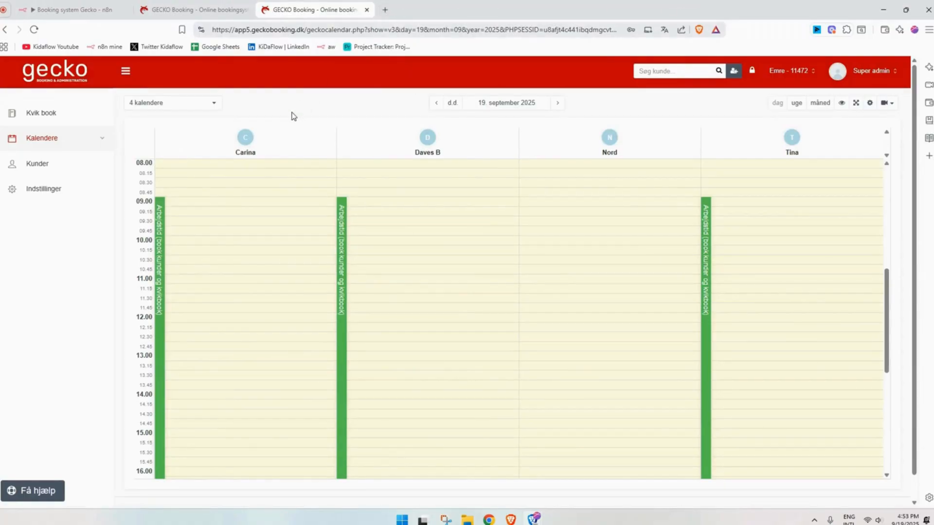
pyautogui.moveTo(283, 170)
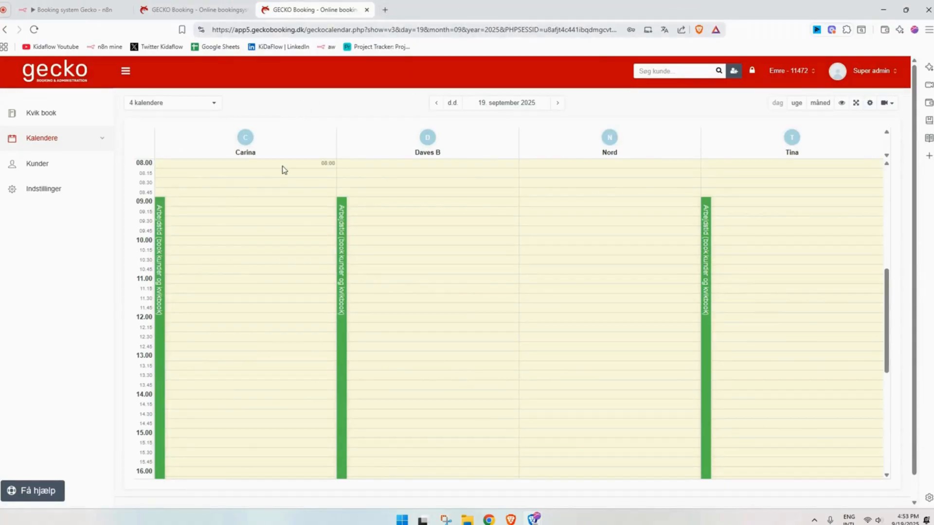
pyautogui.moveTo(597, 203)
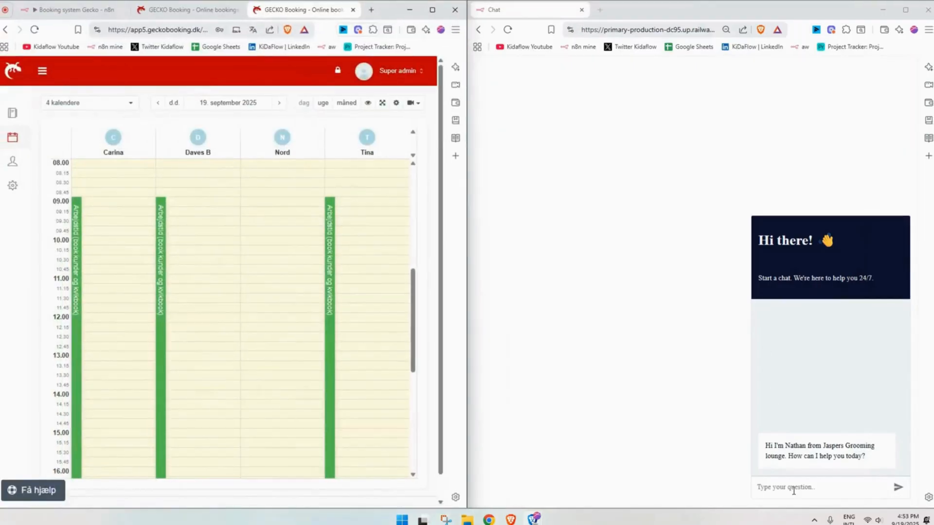
pyautogui.write('i w')
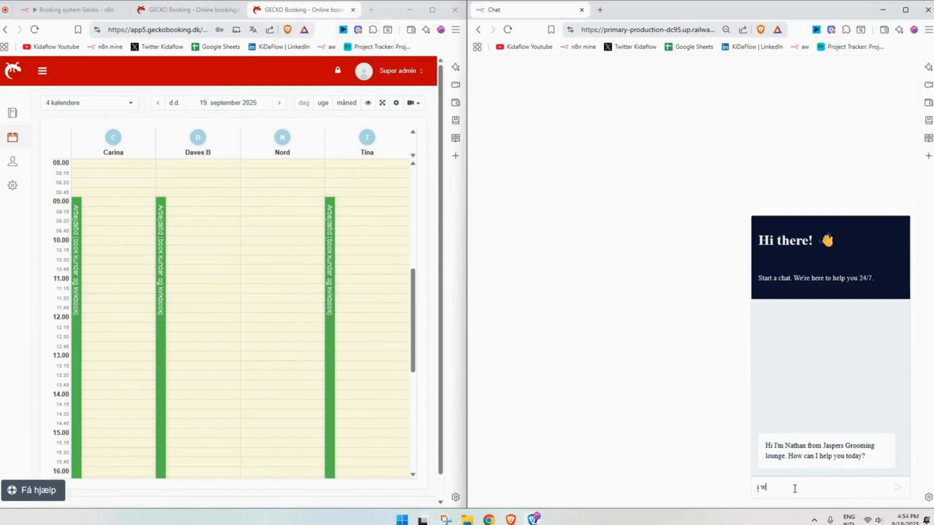
pyautogui.press('Return')
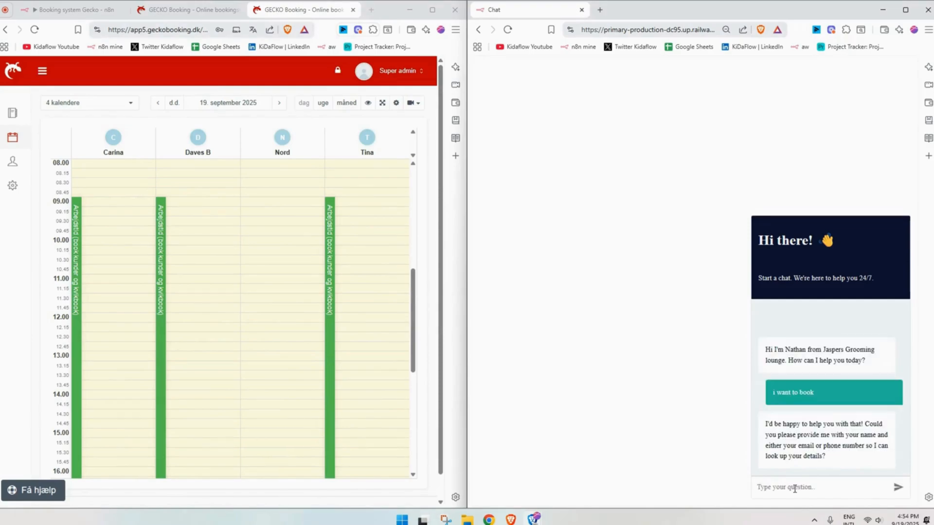
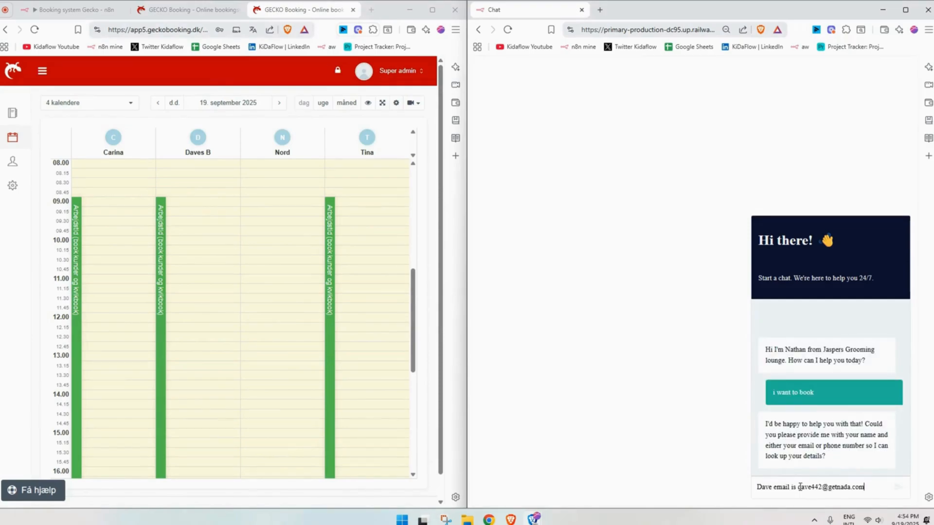
pyautogui.press('Return')
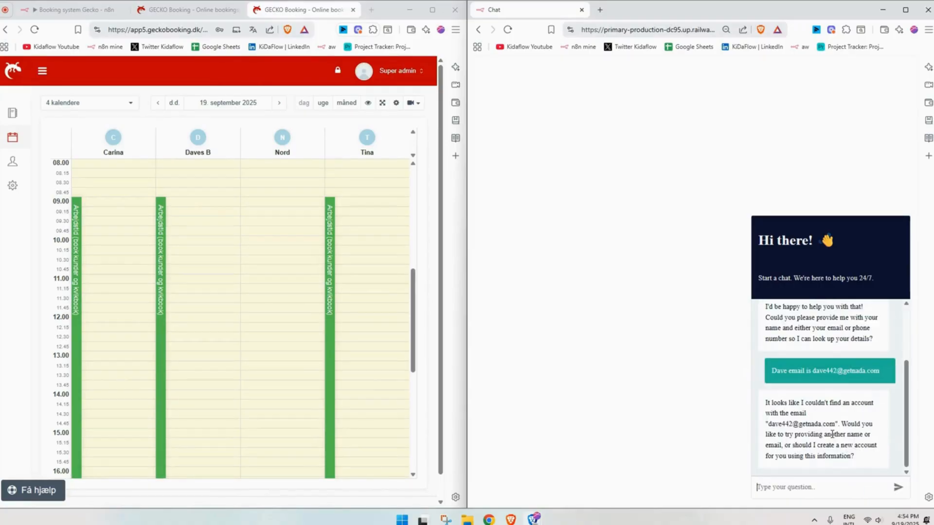
pyautogui.click(185, 10)
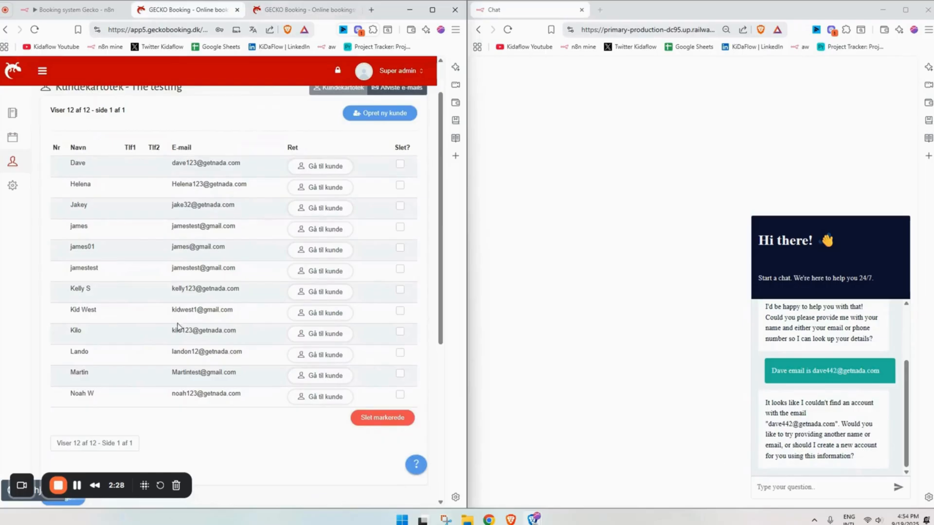
pyautogui.click(11, 137)
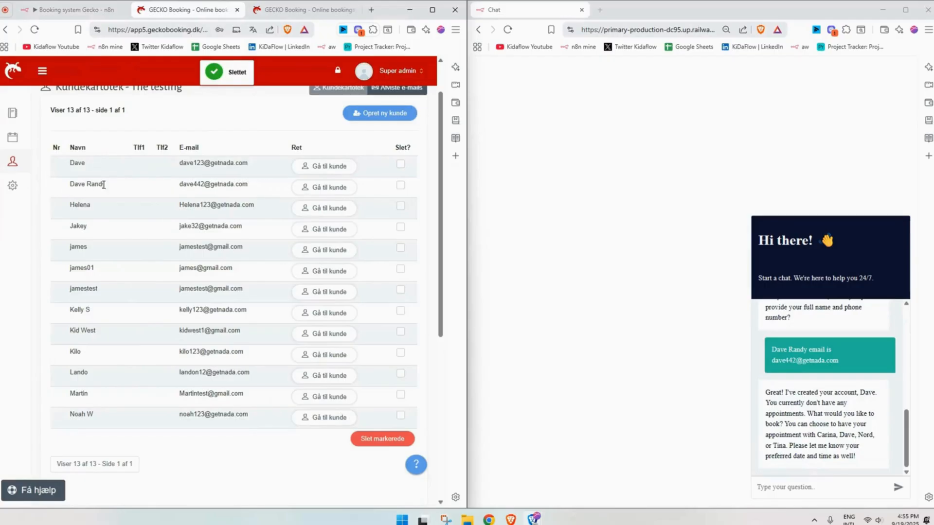
pyautogui.moveTo(163, 228)
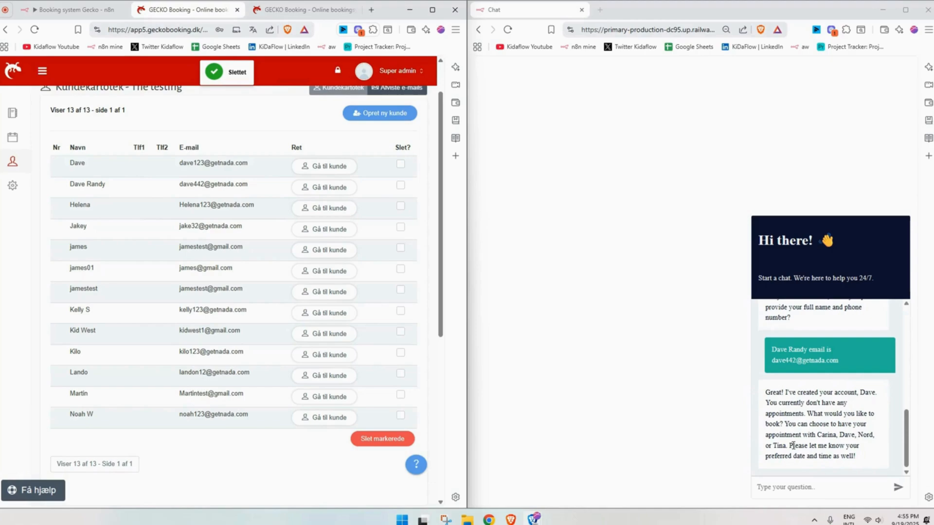
pyautogui.write('Book tina for monday next week')
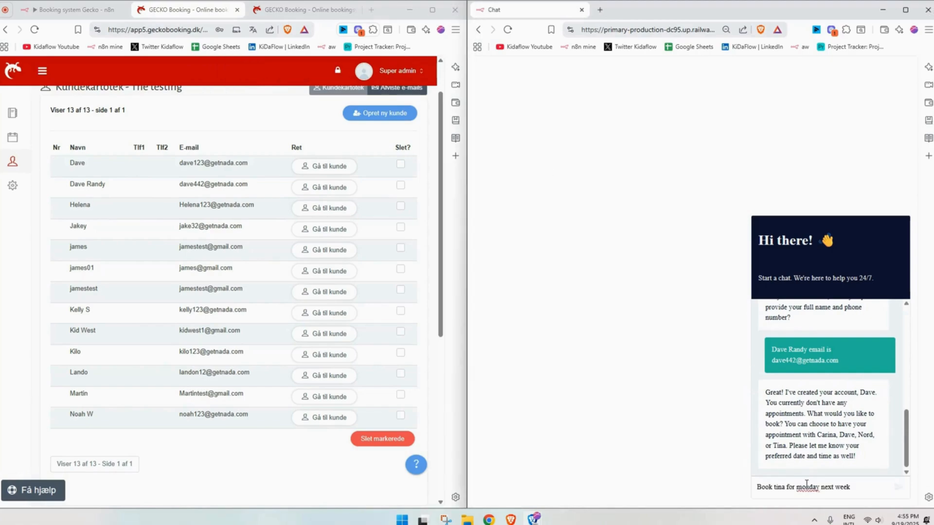
pyautogui.click(899, 486)
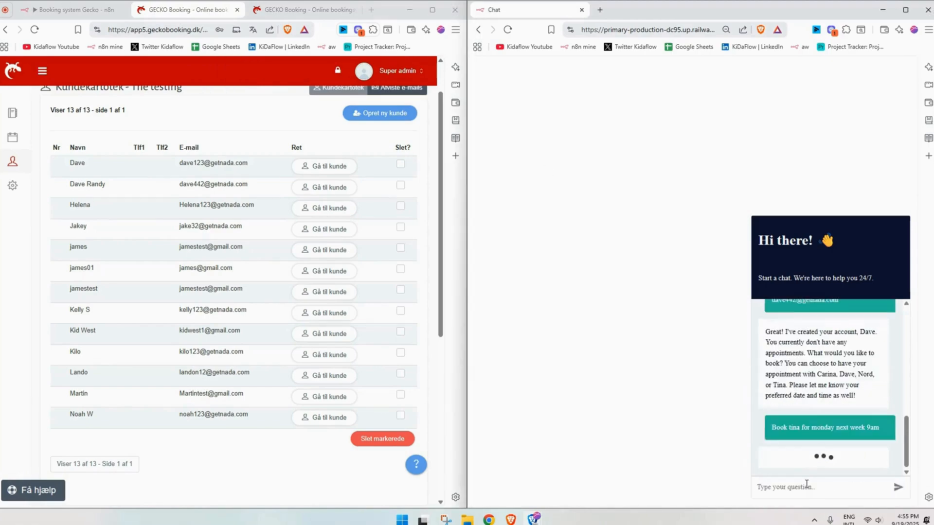
pyautogui.click(66, 10)
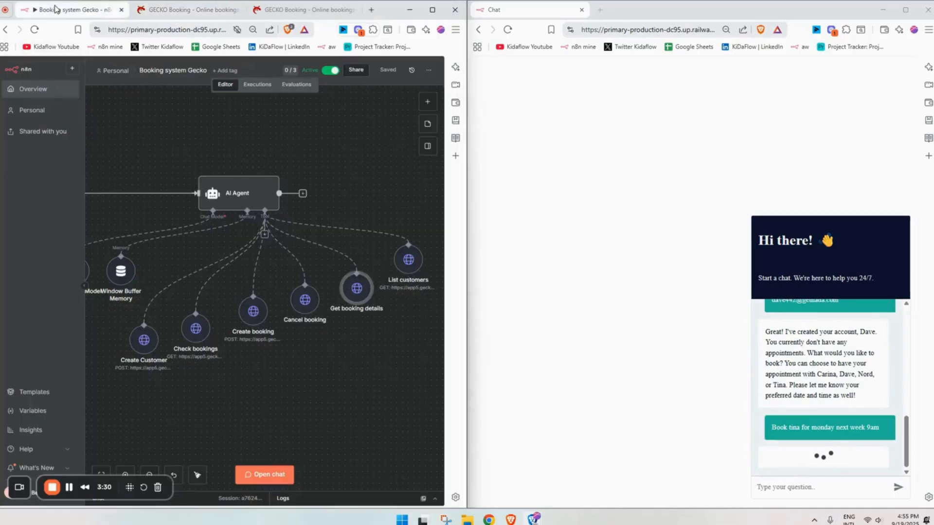
pyautogui.click(256, 84)
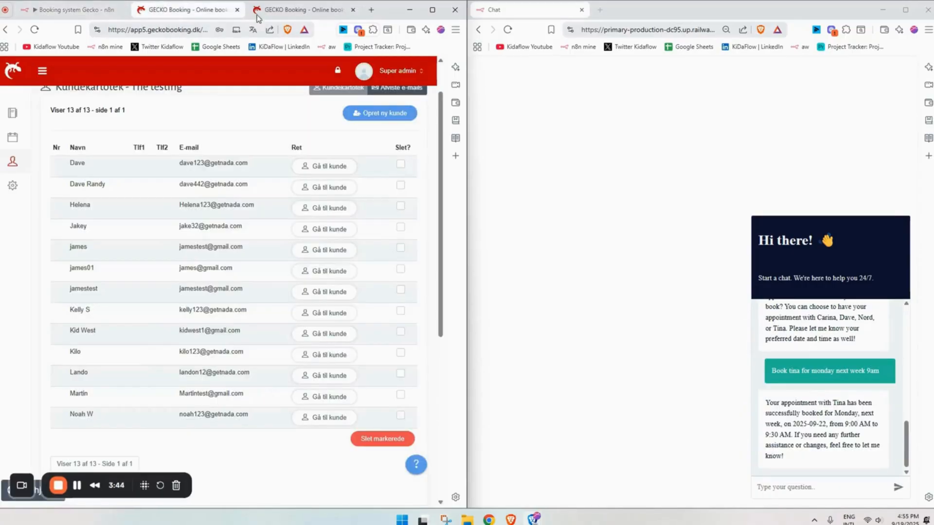
pyautogui.click(11, 137)
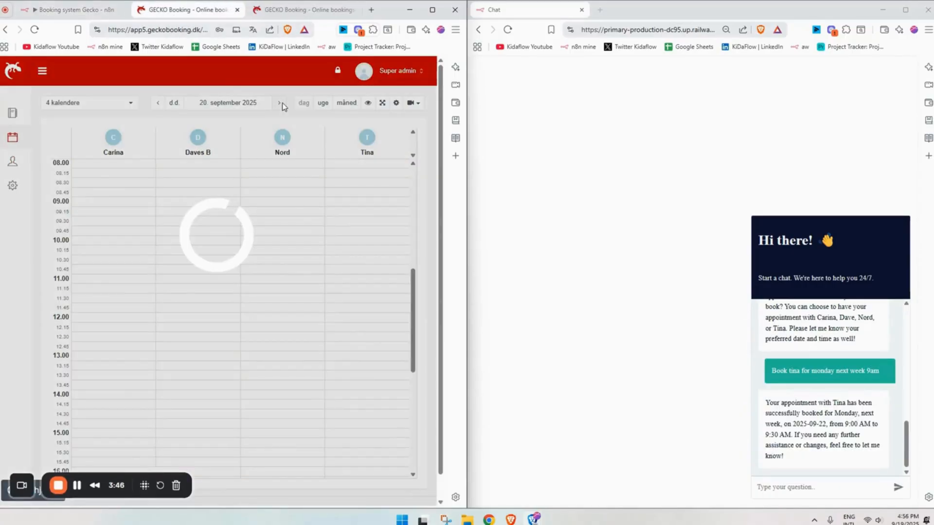
pyautogui.click(278, 103)
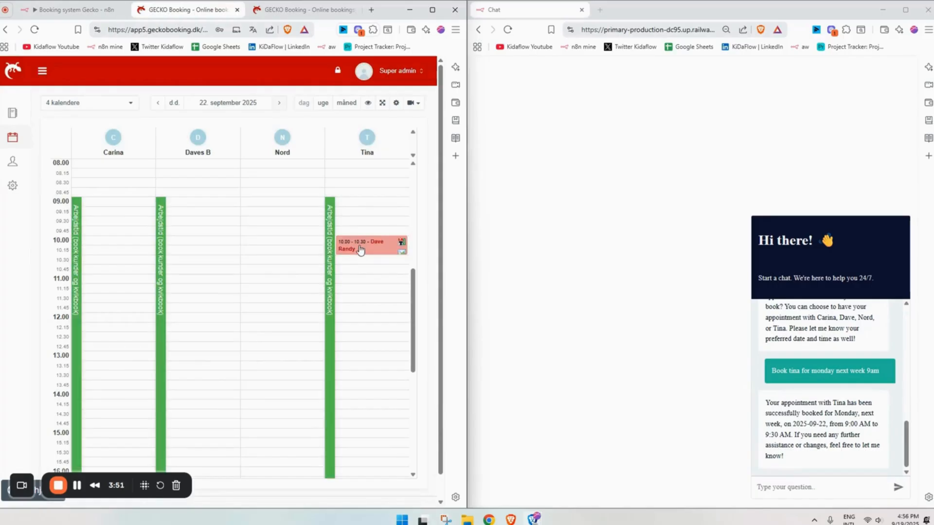
pyautogui.moveTo(417, 239)
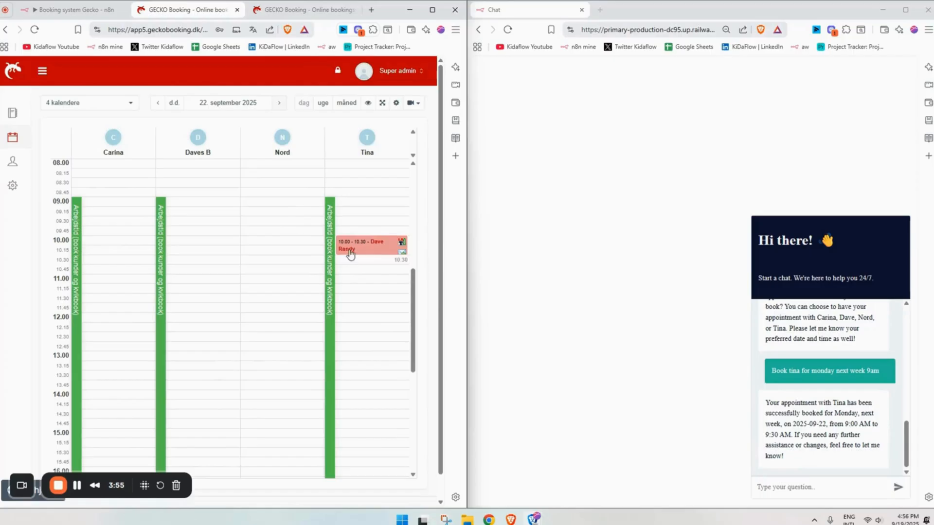
pyautogui.moveTo(385, 191)
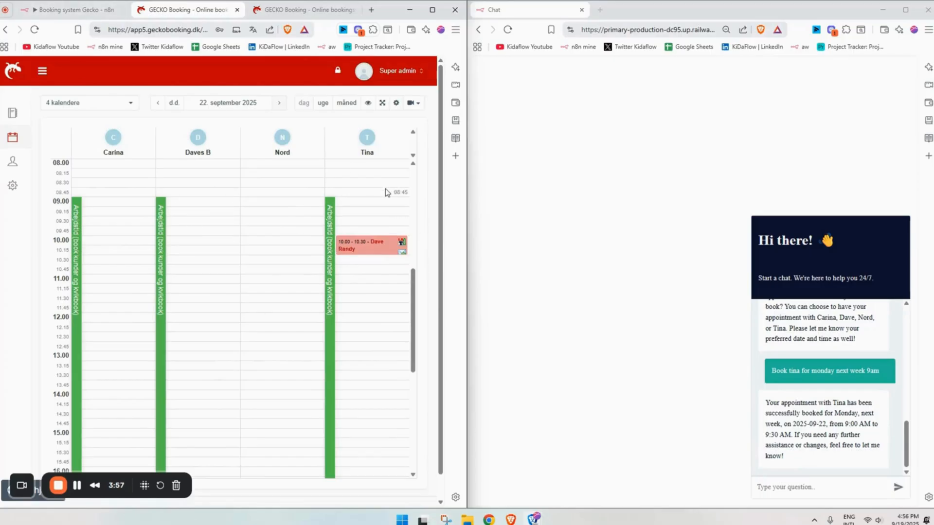
pyautogui.moveTo(343, 178)
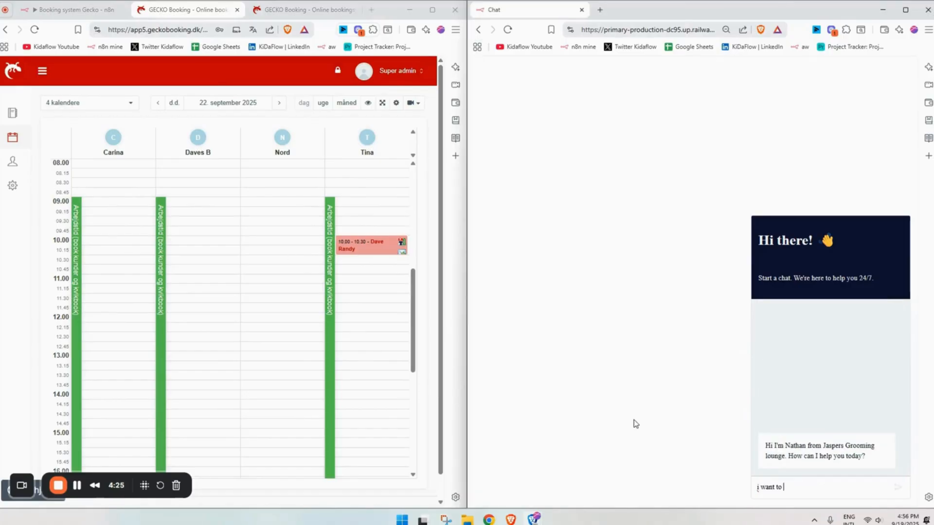
# Send 'i want to cancel a booking' in the chat and recheck the 22 September calendar
pyautogui.write('cancel a b')
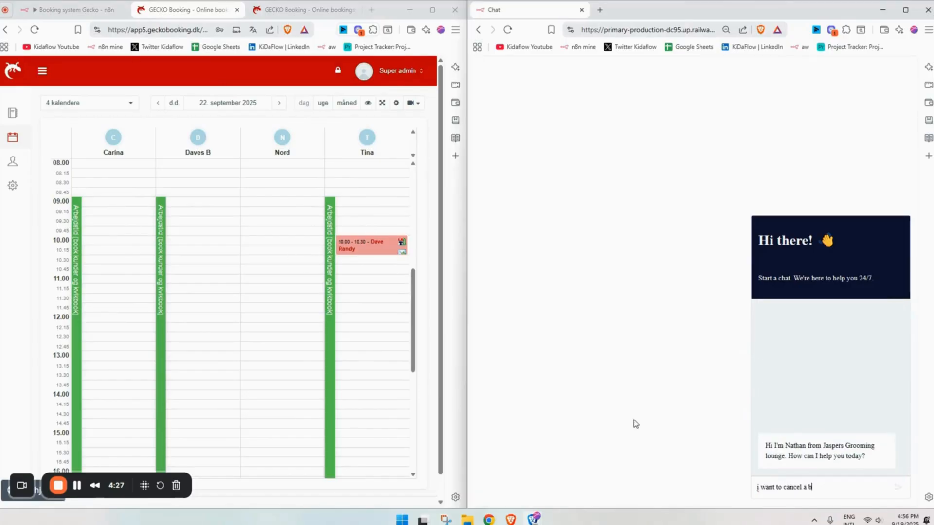
pyautogui.write('ooking')
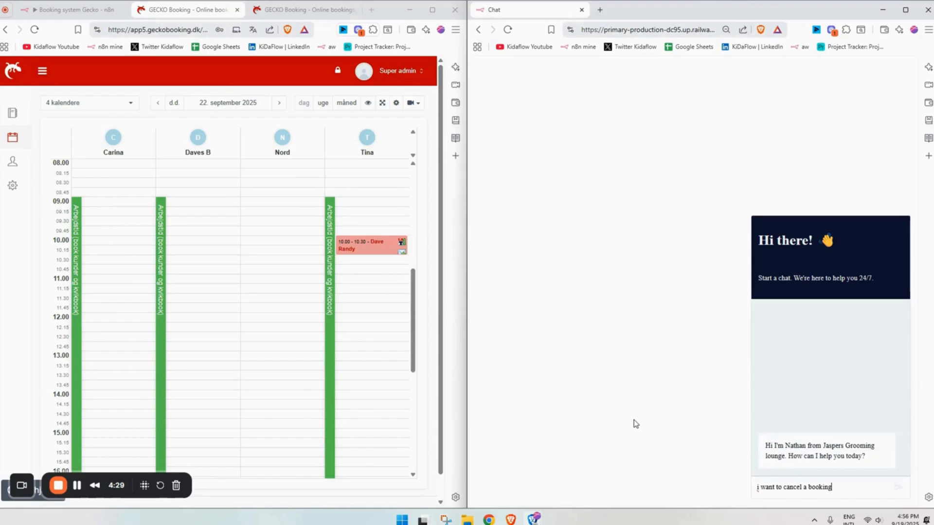
pyautogui.press('Return')
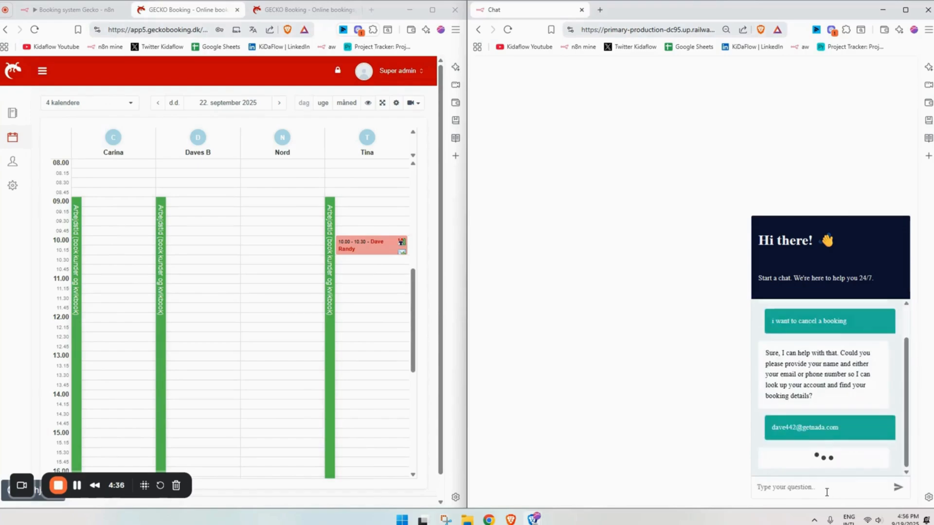
pyautogui.click(68, 10)
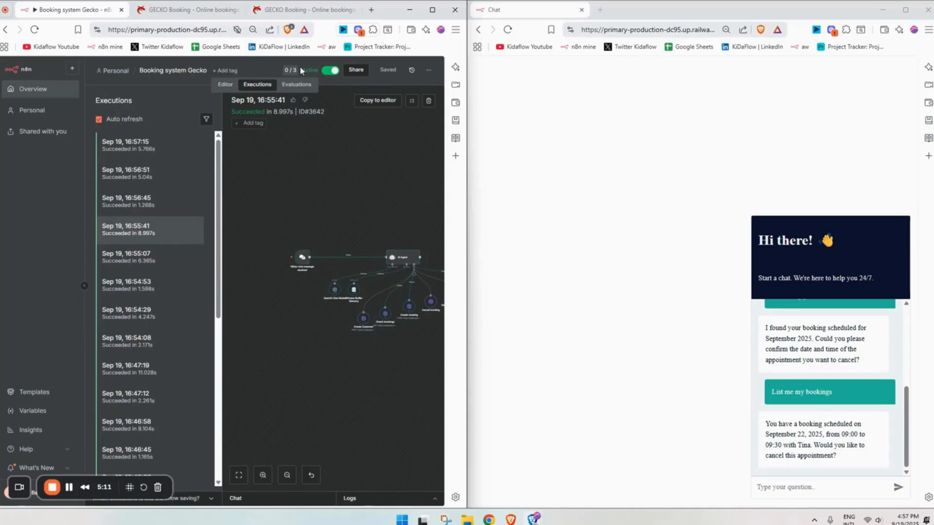
pyautogui.click(178, 10)
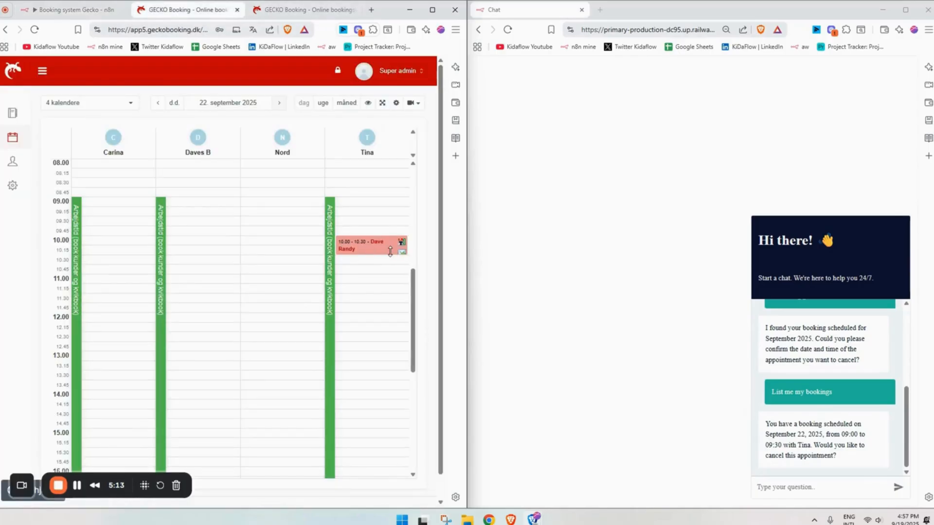
pyautogui.moveTo(185, 138)
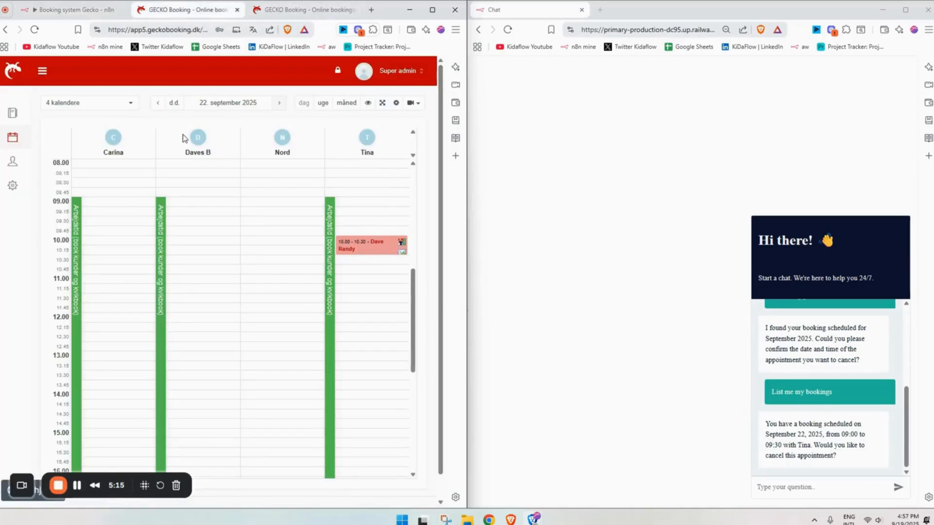
pyautogui.click(827, 402)
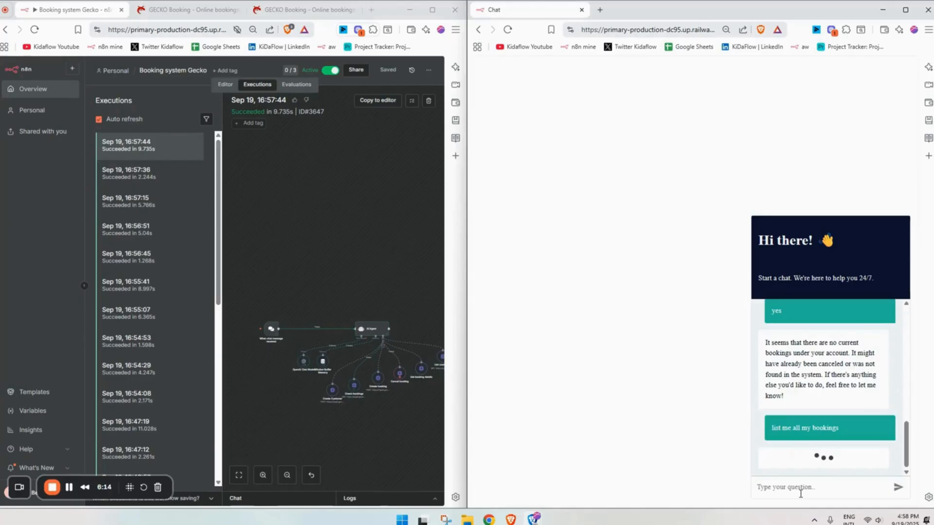
# View the 22 September GECKO calendar, now empty after Tina's appointment was cancelled
pyautogui.click(185, 10)
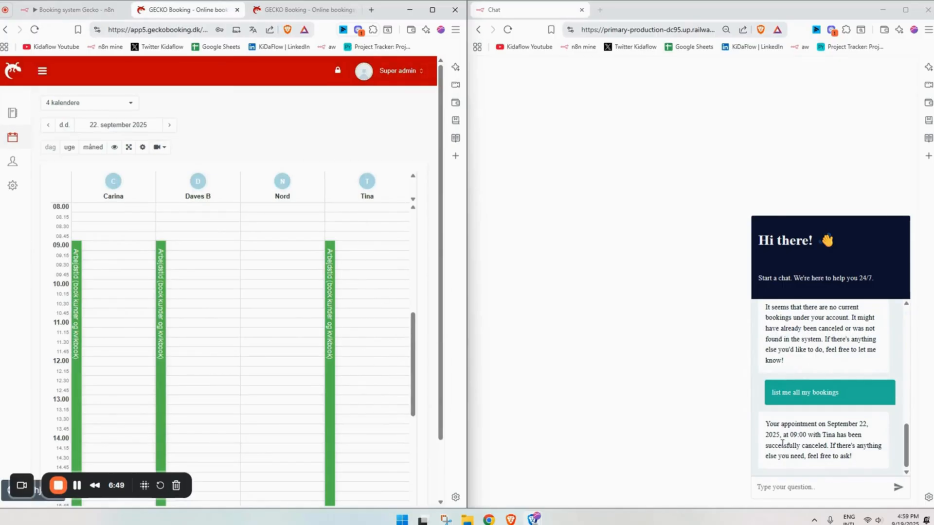
# Request another booking for Friday next week at 4pm and jump the calendar to 26 September
pyautogui.write('book me another one on Friday next week 4om')
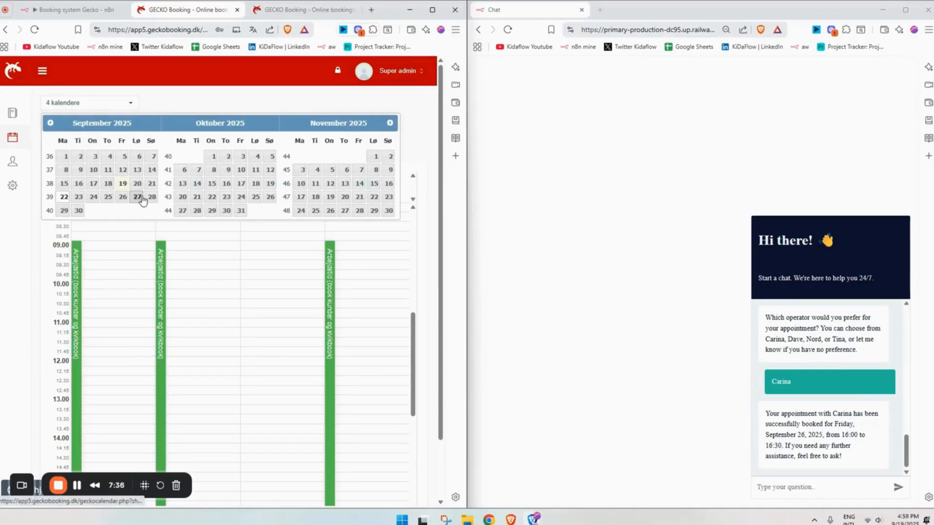
pyautogui.click(123, 197)
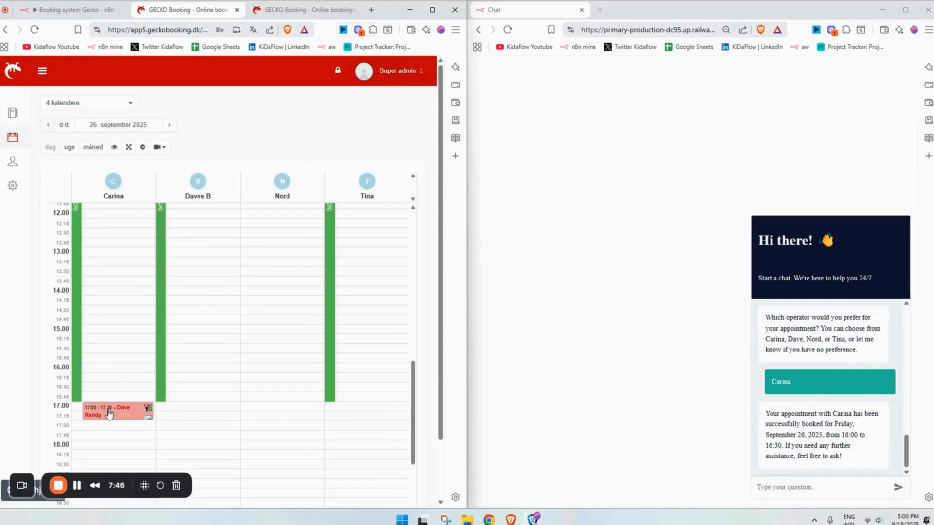
pyautogui.click(66, 10)
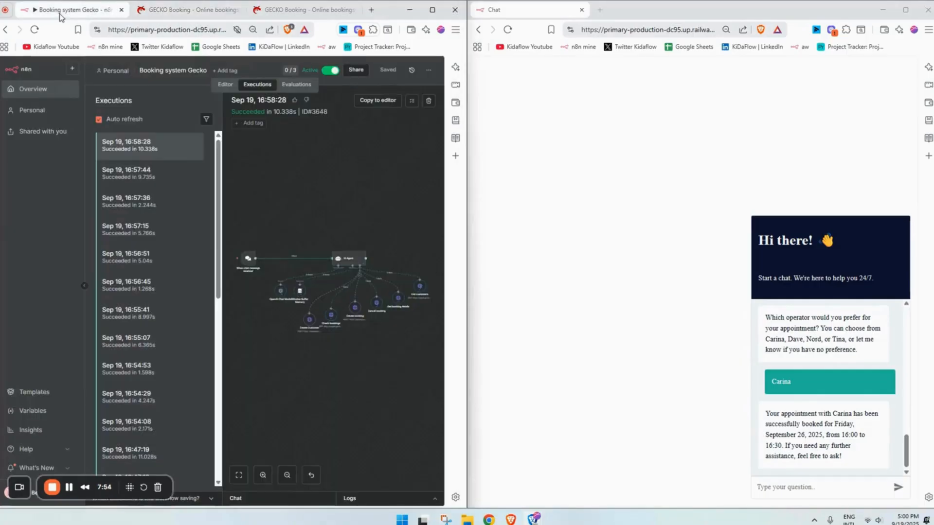
# Zoom into the latest execution's booking tools, then return to the 26 September calendar
pyautogui.click(262, 475)
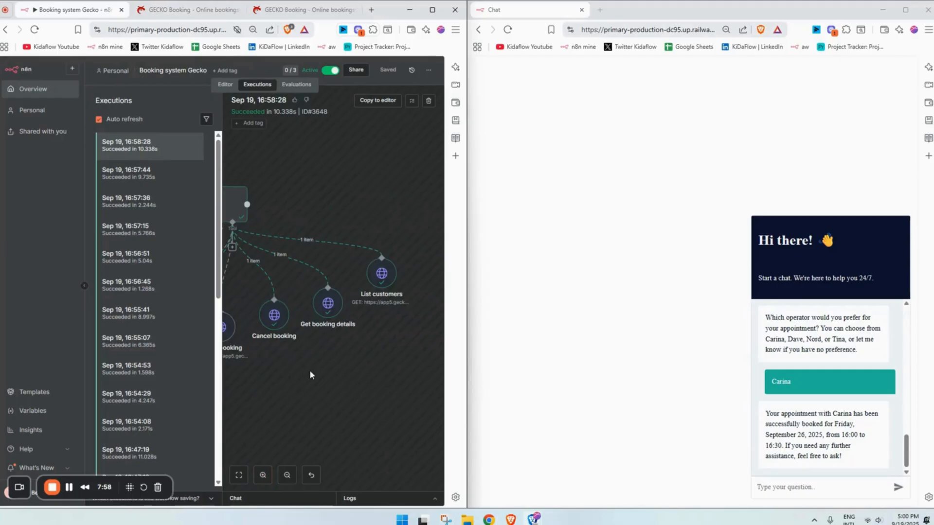
pyautogui.click(185, 10)
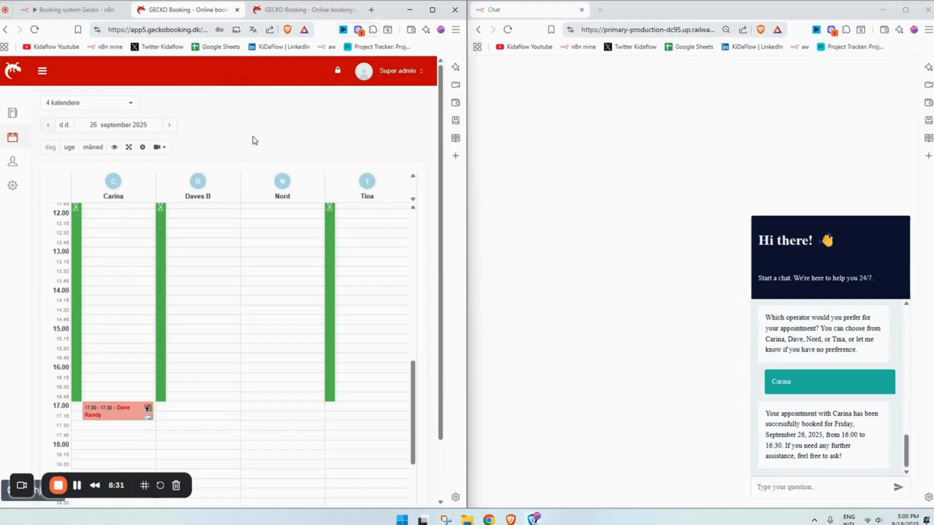
pyautogui.click(13, 161)
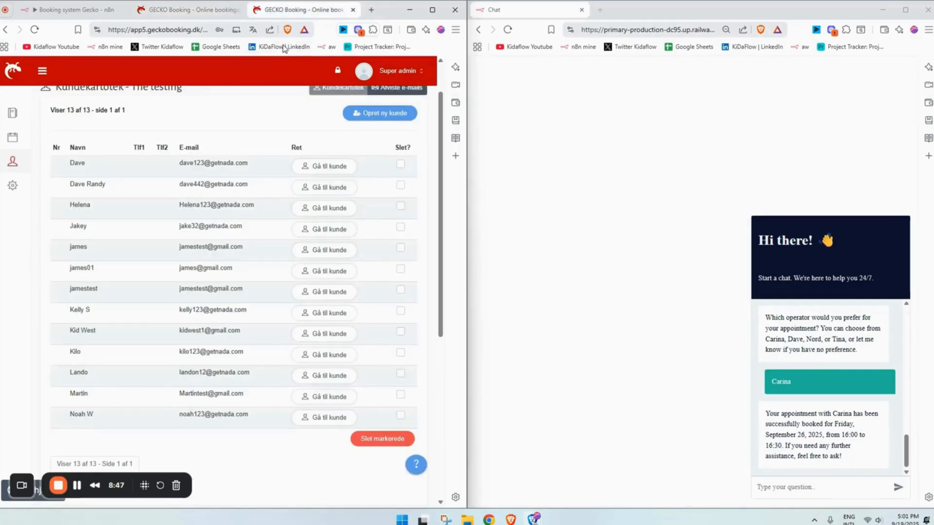
pyautogui.click(185, 10)
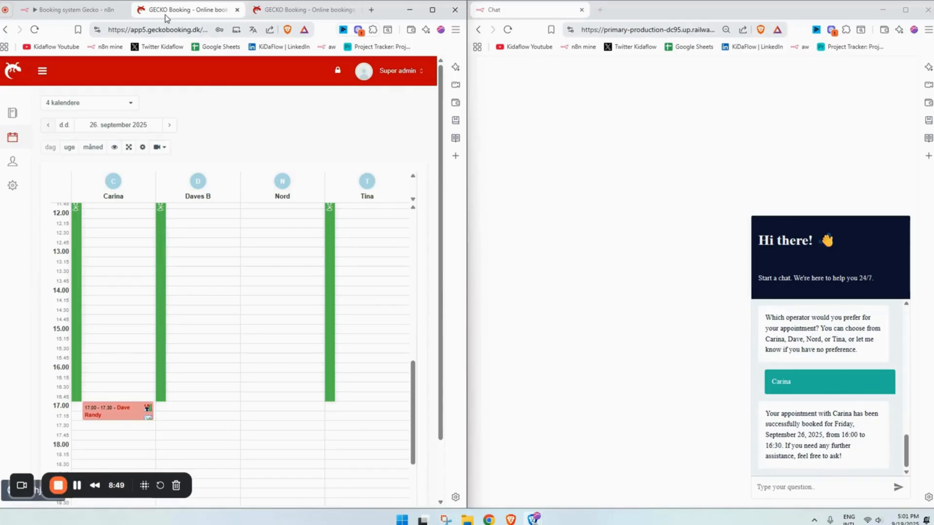
pyautogui.moveTo(589, 172)
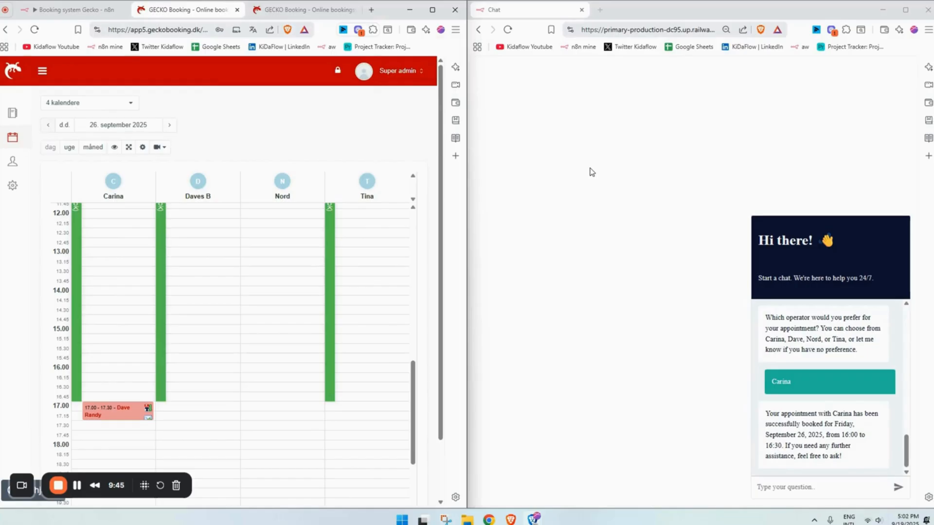
pyautogui.moveTo(577, 125)
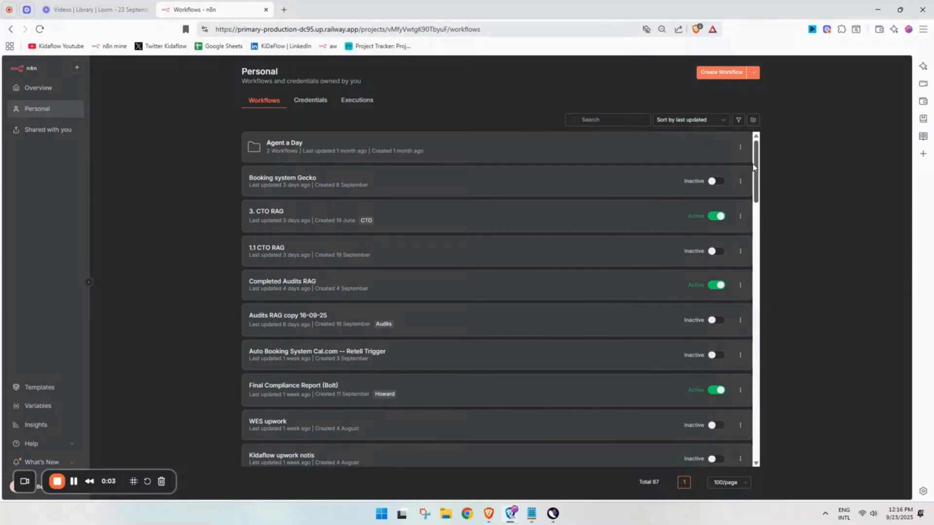
pyautogui.scroll(-3)
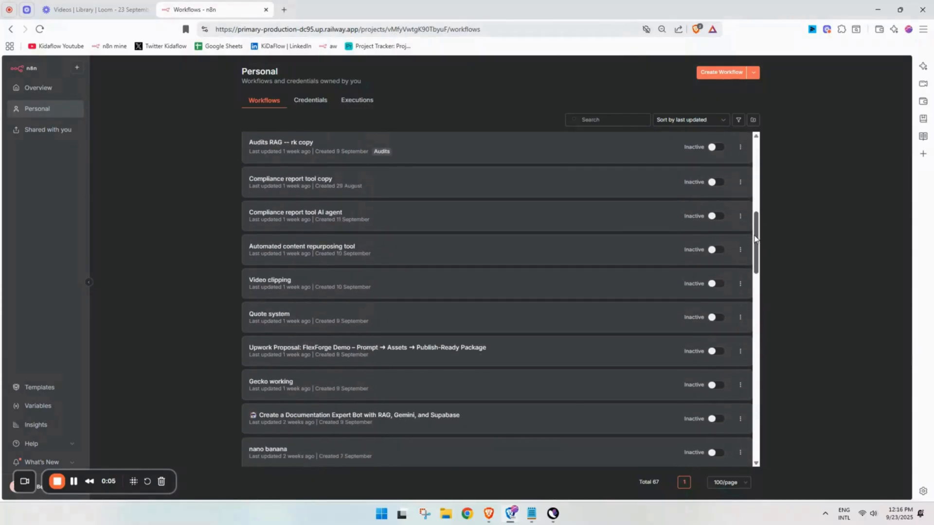
pyautogui.scroll(-3)
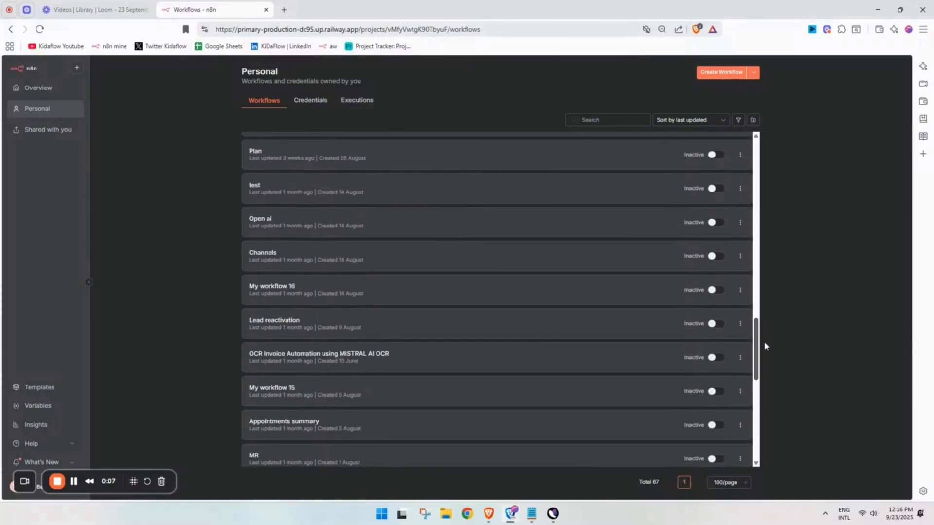
pyautogui.scroll(-3)
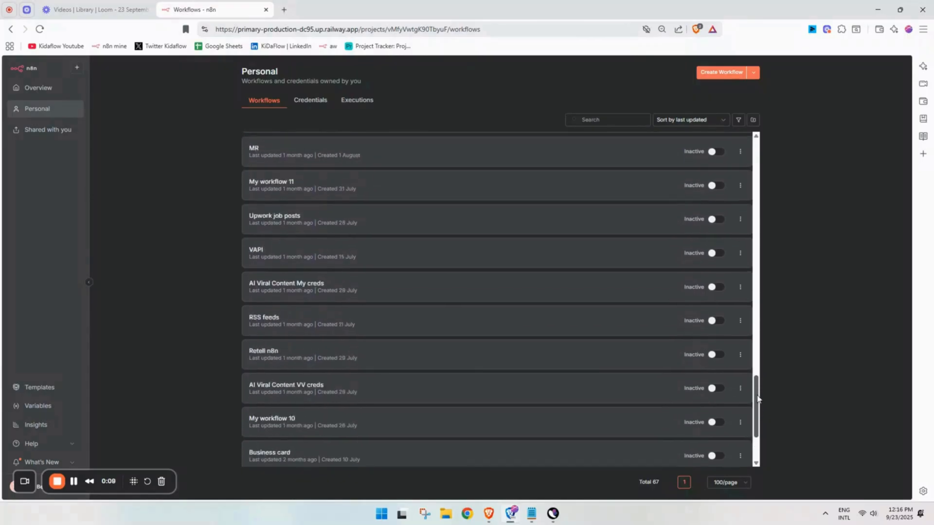
pyautogui.scroll(3)
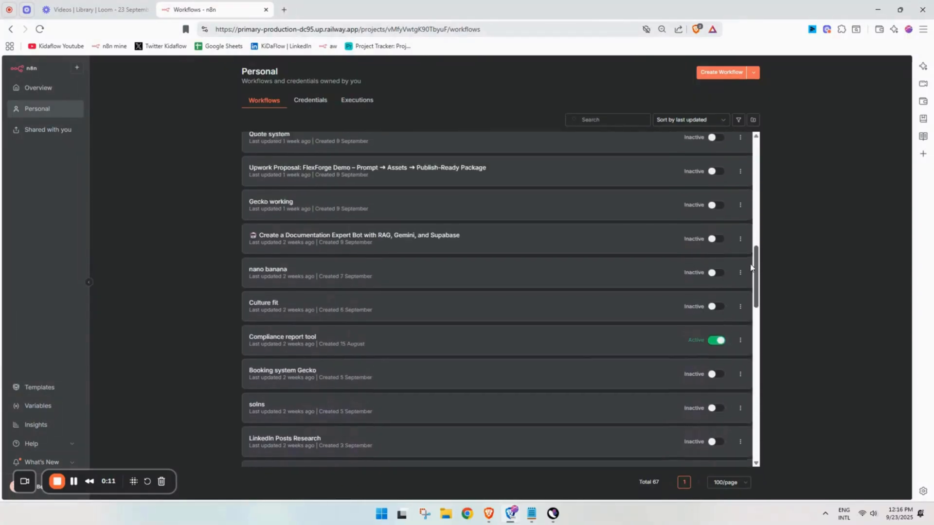
pyautogui.scroll(3)
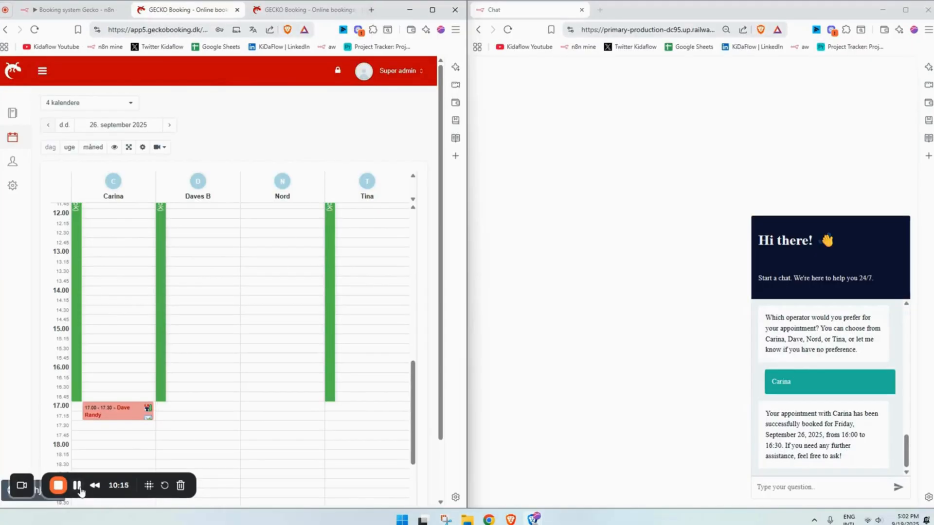
# Step through the Kidaflow questionnaire, pick Acme solutions' industry, and submit the answers
pyautogui.click(317, 10)
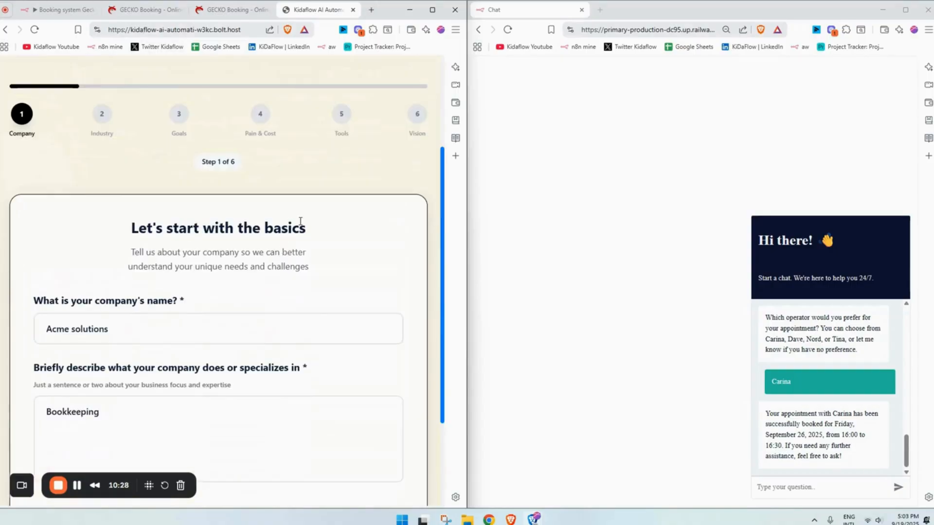
pyautogui.scroll(-3)
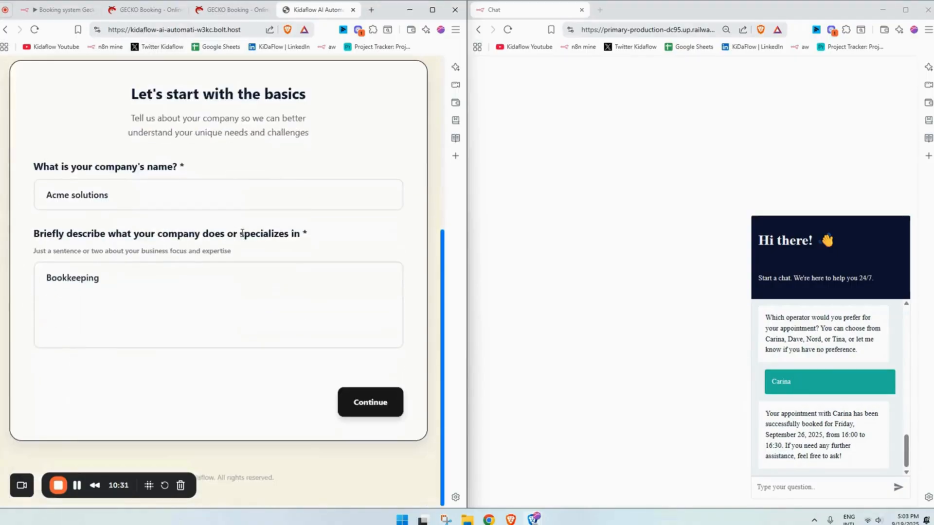
pyautogui.click(369, 403)
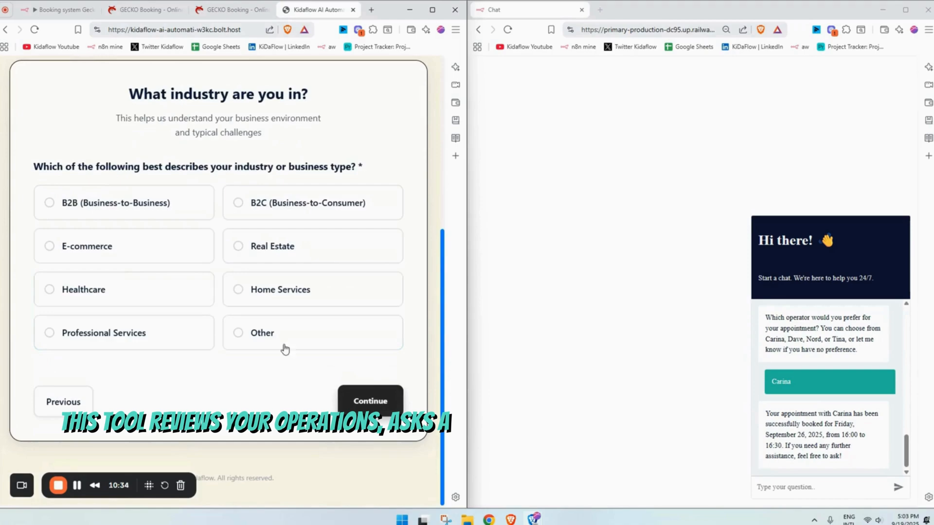
pyautogui.click(370, 401)
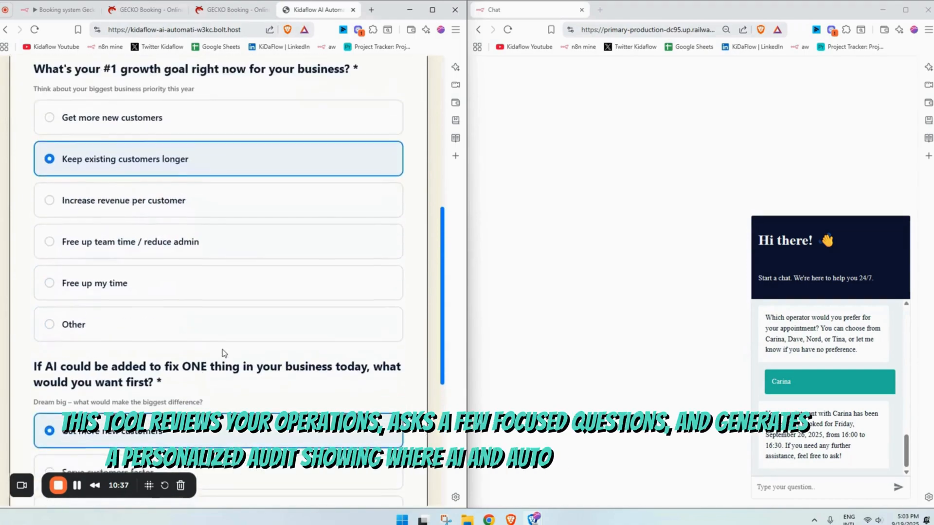
pyautogui.scroll(-3)
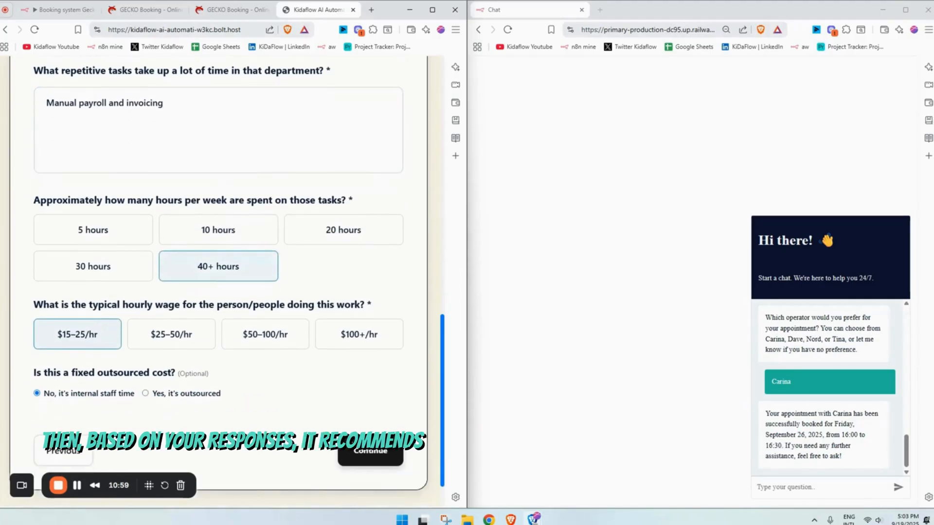
pyautogui.click(370, 453)
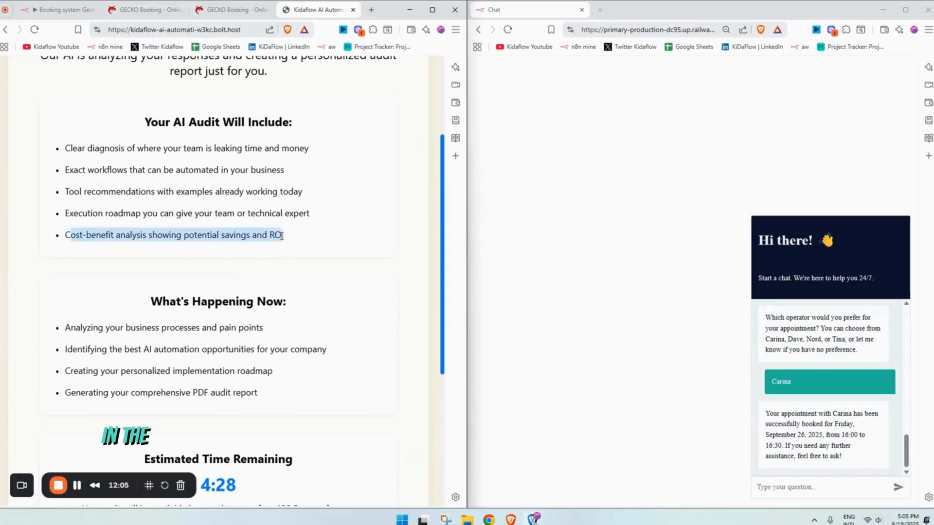
# Scroll the audit generation page, showing roughly four minutes remaining
pyautogui.scroll(3)
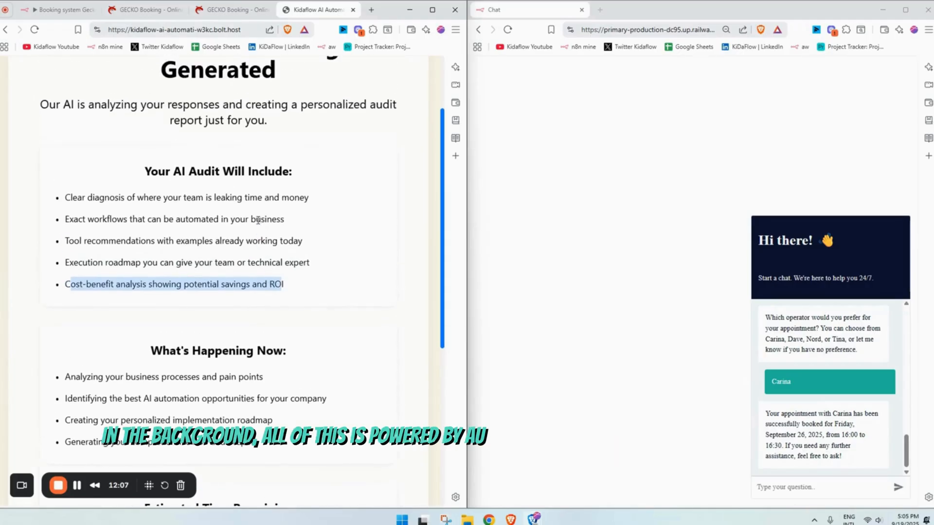
pyautogui.scroll(-3)
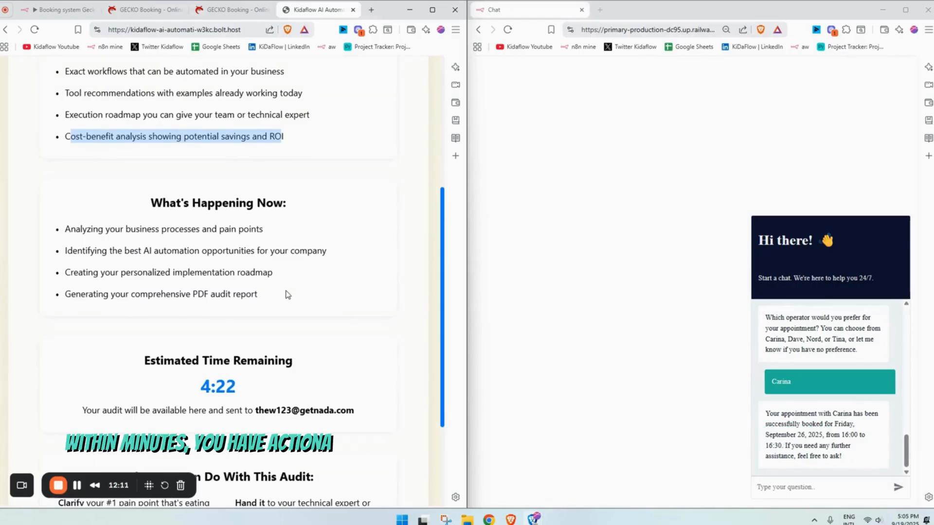
pyautogui.scroll(-3)
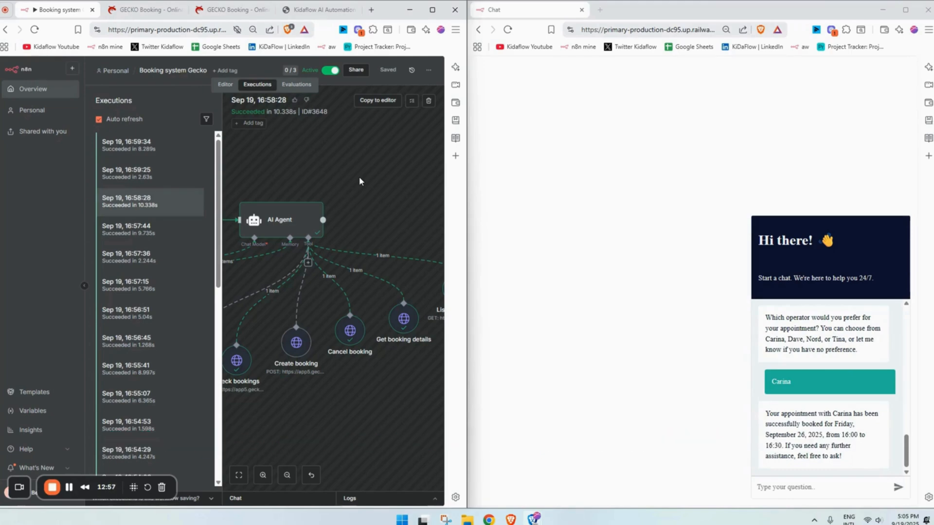
pyautogui.moveTo(246, 217)
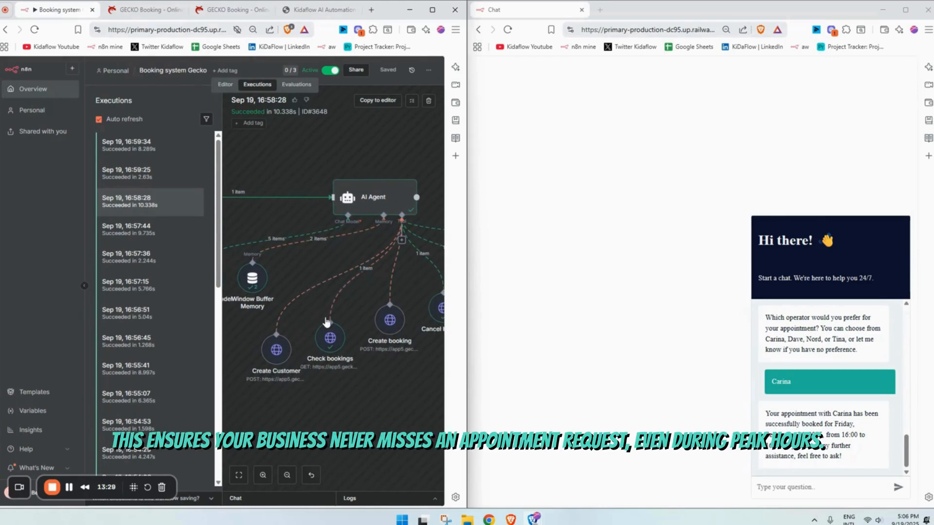
# Switch to the Kidaflow tab to view Acme solutions' generated 10-page AI audit PDF
pyautogui.click(318, 9)
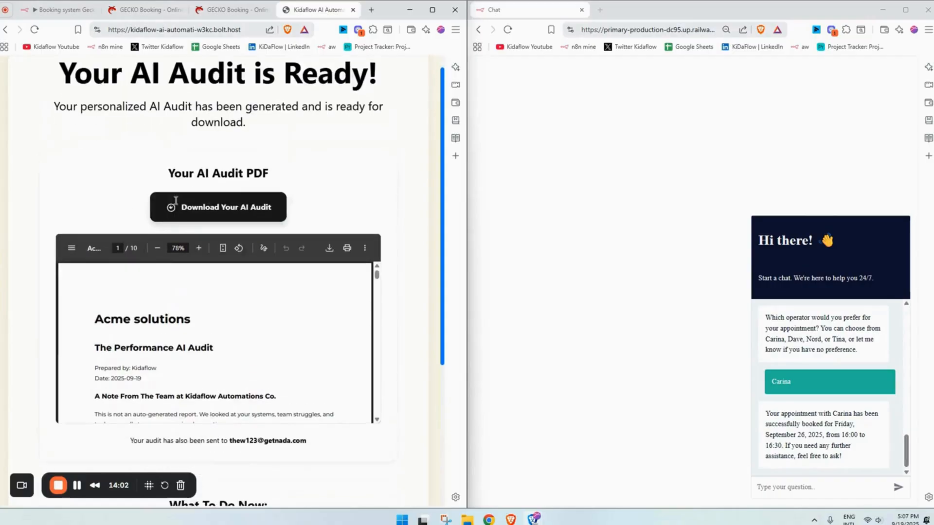
pyautogui.scroll(-3)
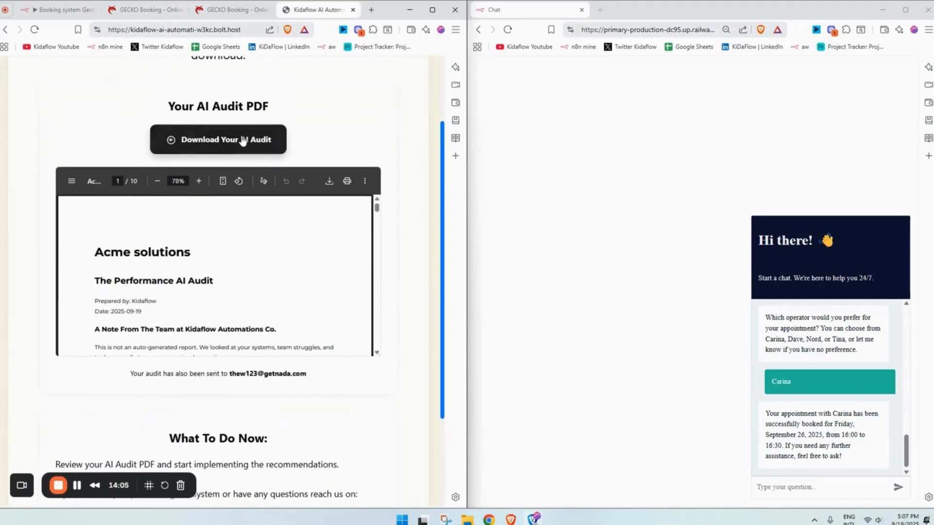
pyautogui.scroll(-3)
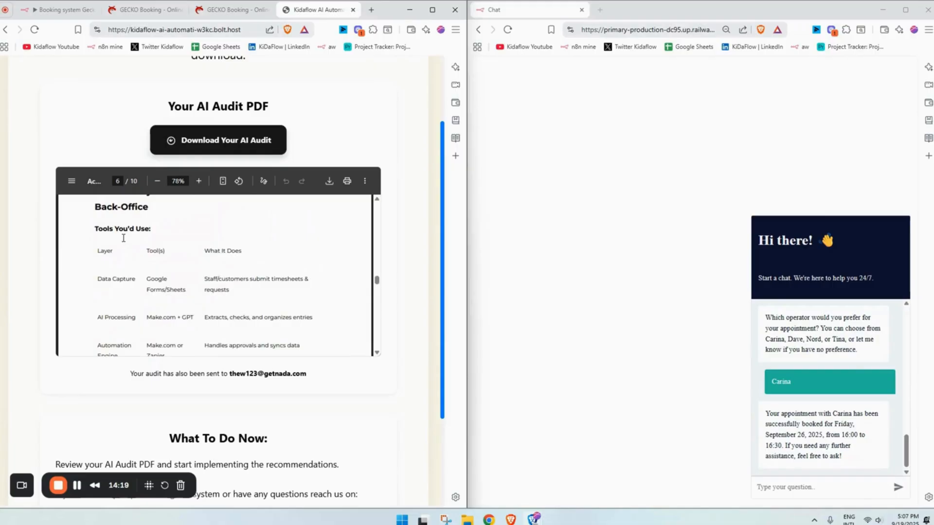
pyautogui.scroll(-3)
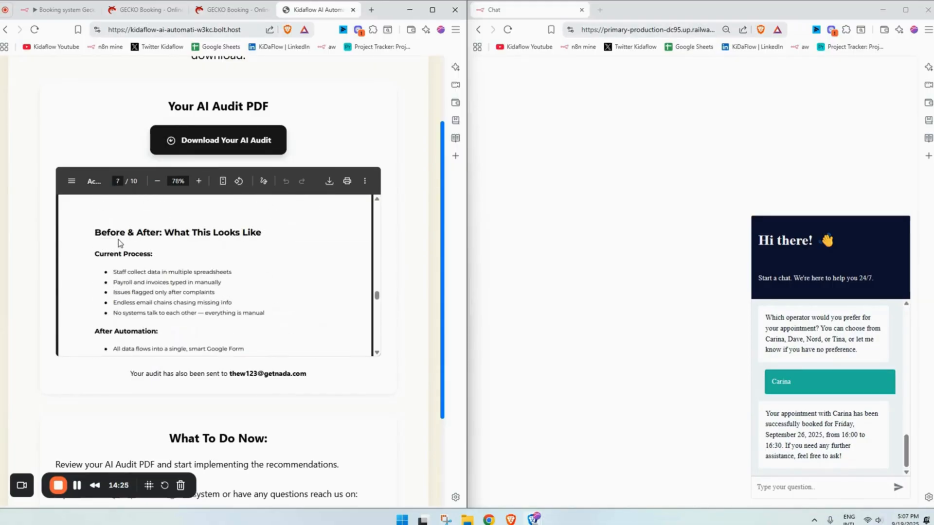
pyautogui.moveTo(387, 281)
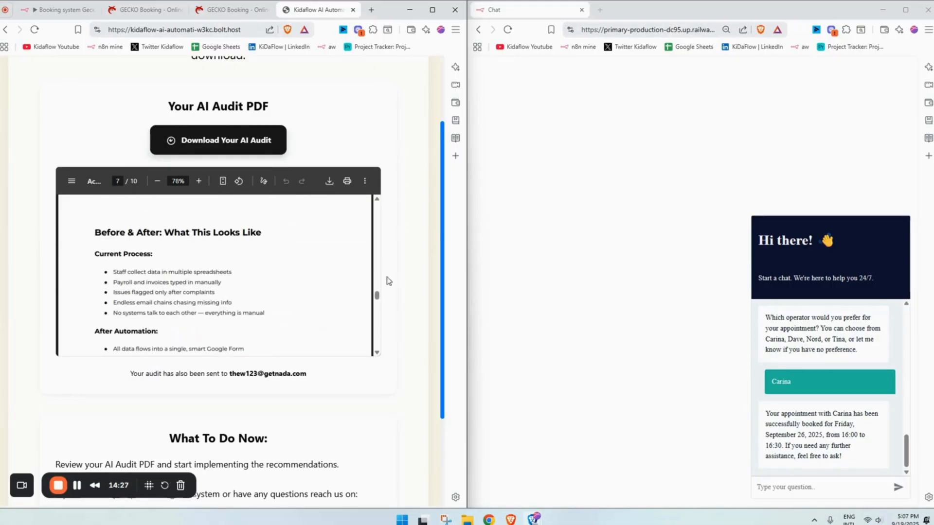